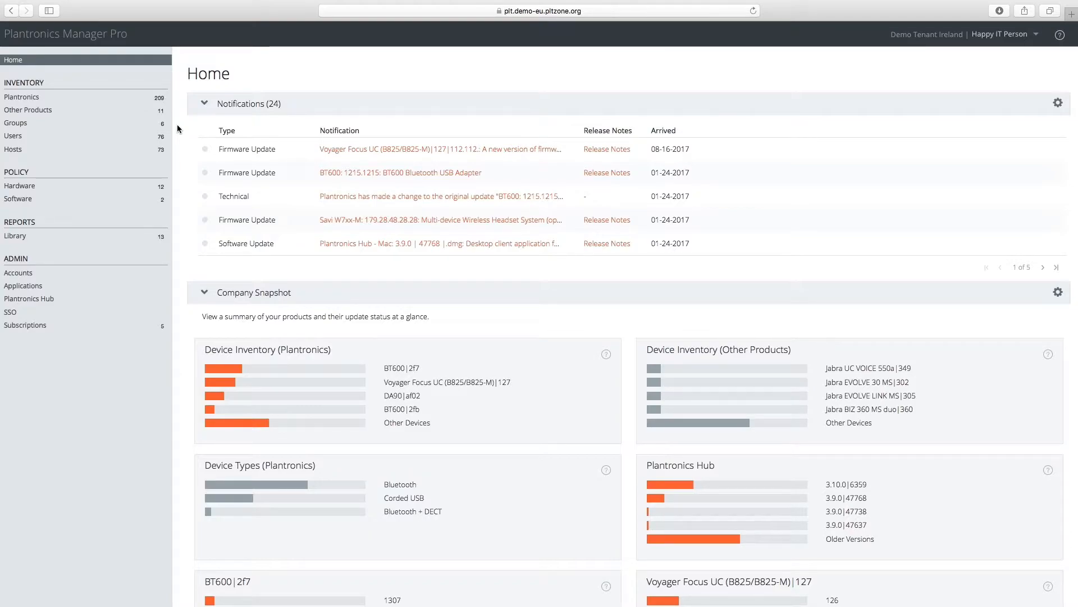
mouse_move(133, 173)
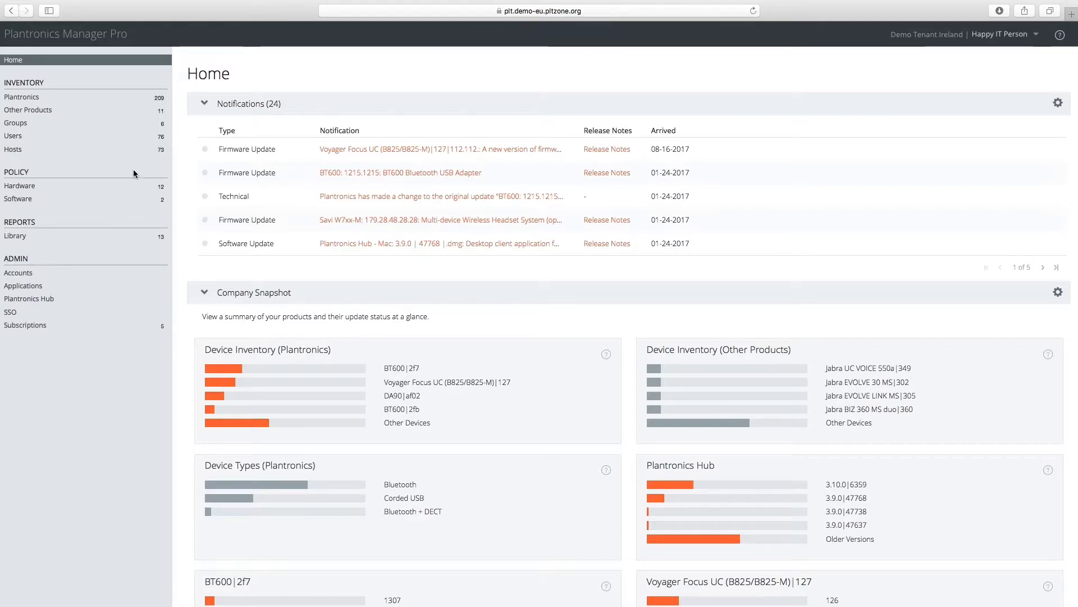
Under Policy > Hardware, set the Voyager 5200 Series Default policy's status to Active.
left_click(19, 186)
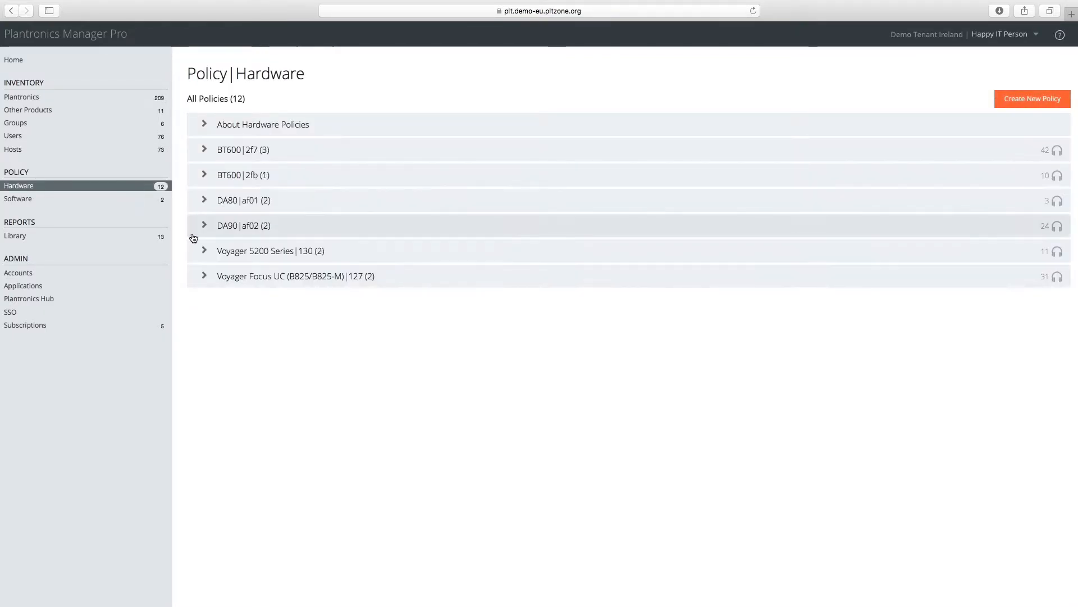
left_click(271, 251)
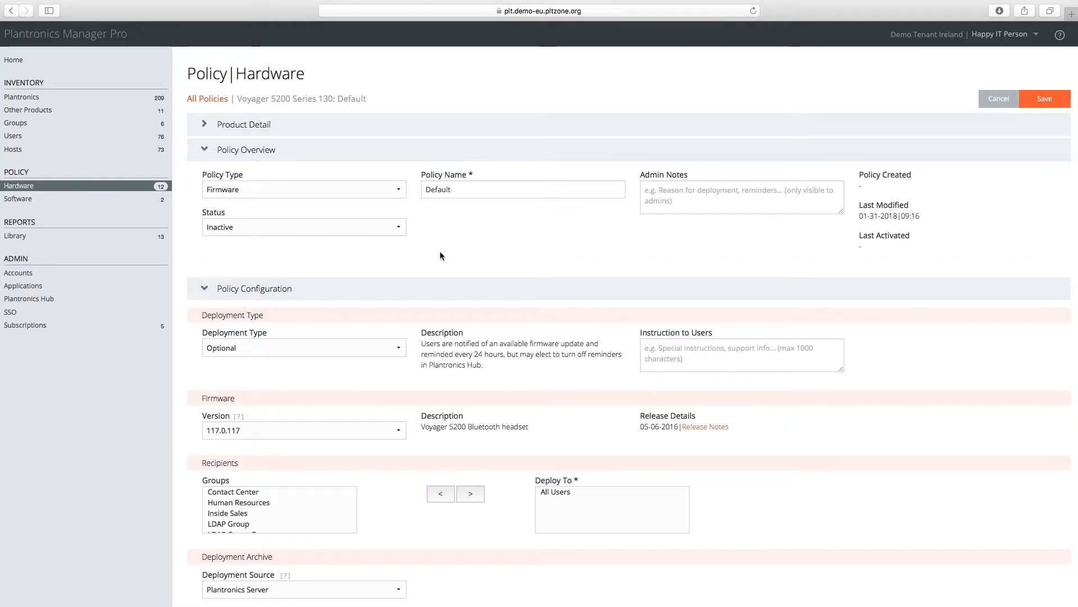
left_click(302, 227)
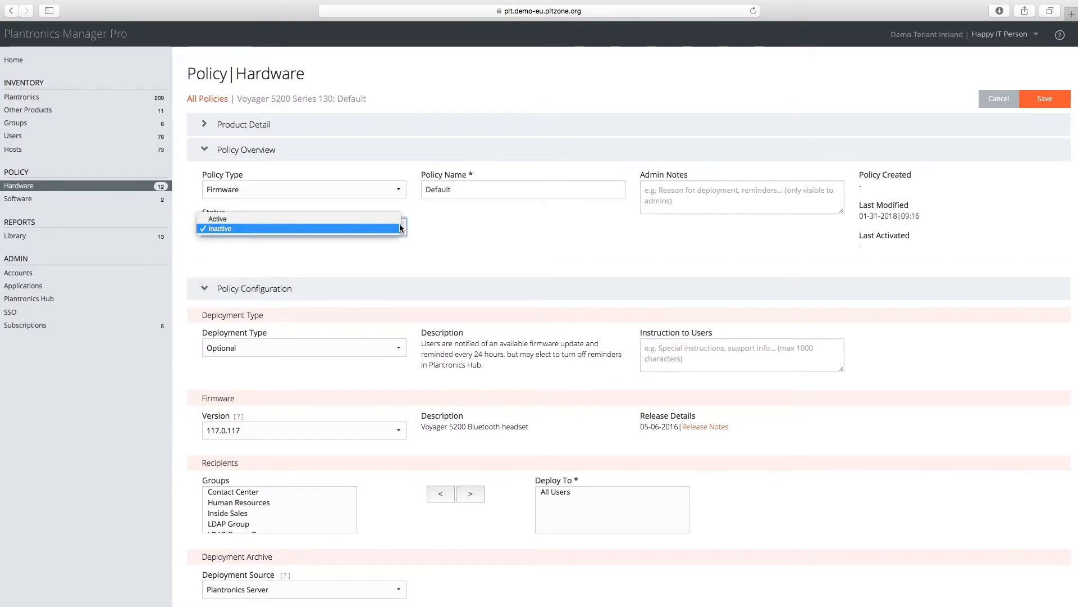
left_click(217, 219)
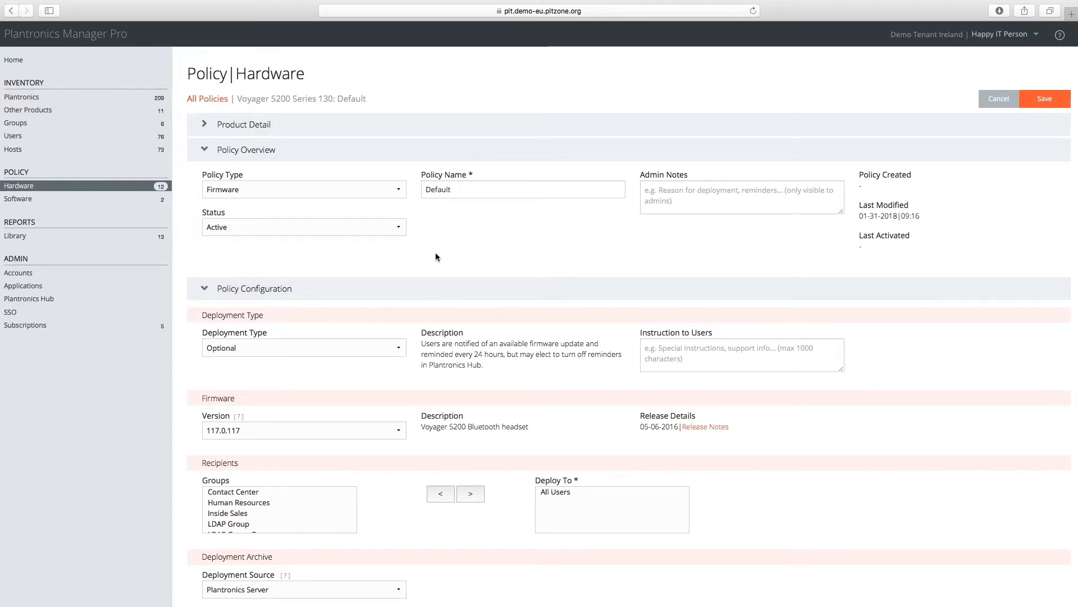
Set deployment to Automatic on Plantronics Hub Restart with Apply Latest Version from Plantronics.
left_click(302, 347)
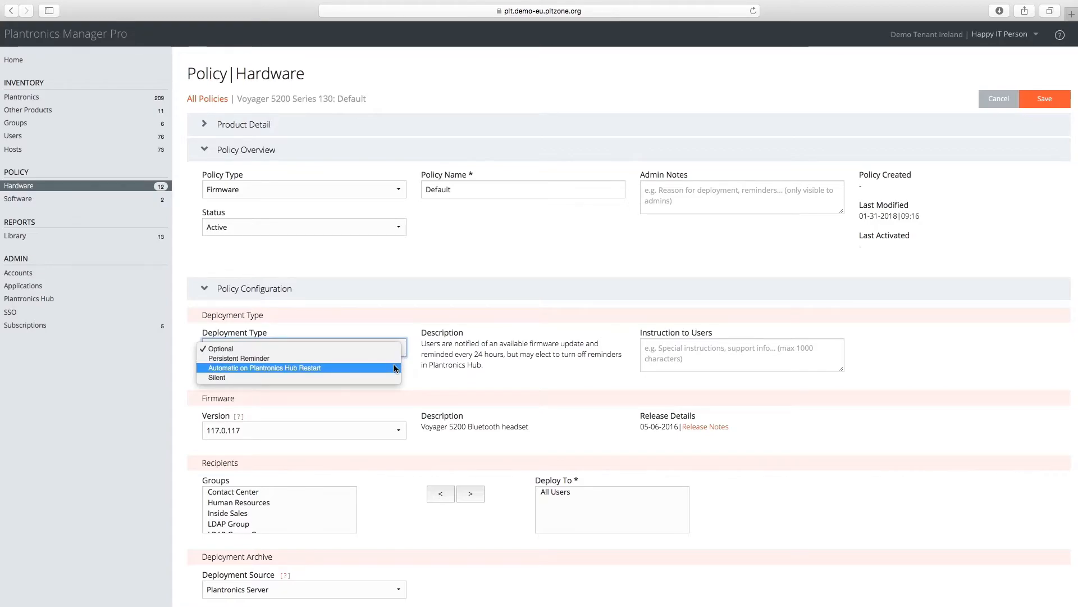
left_click(264, 367)
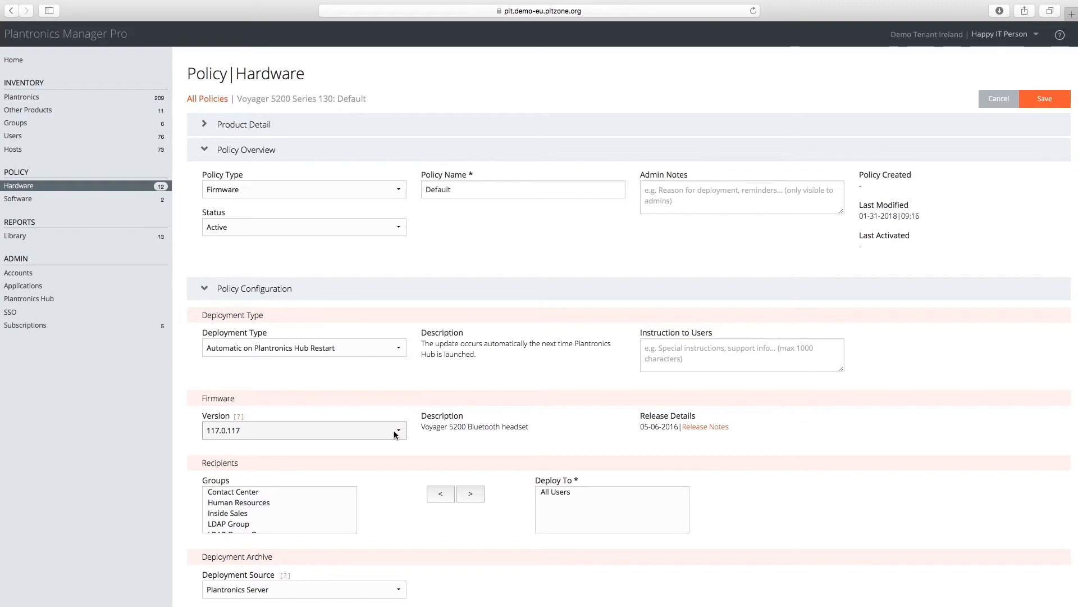
left_click(303, 430)
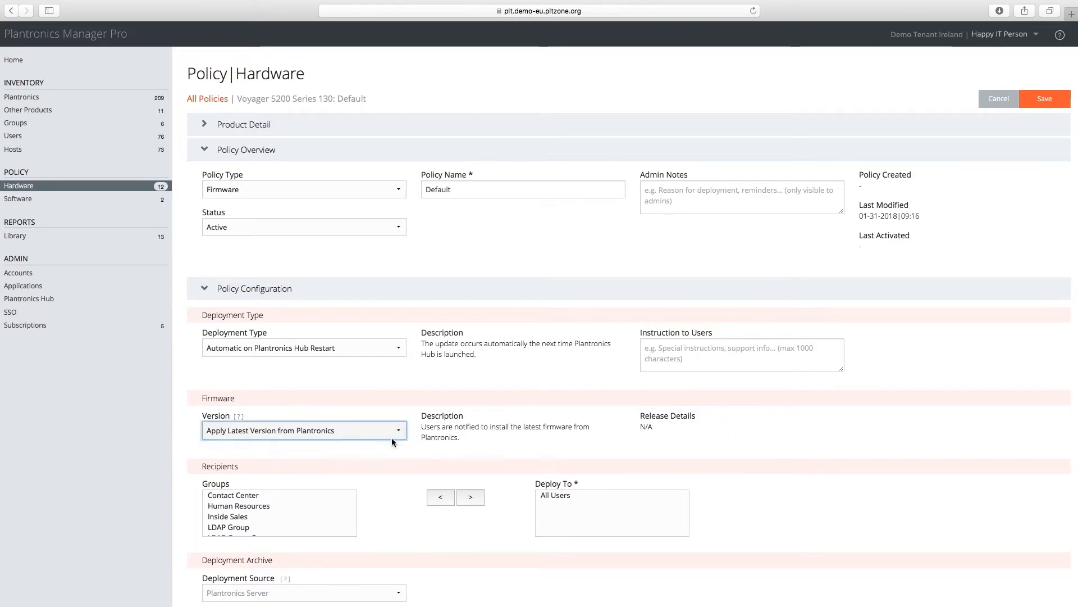
Replace All Users with the Testing Hub Deployment Group as recipients and save the policy.
left_click(555, 495)
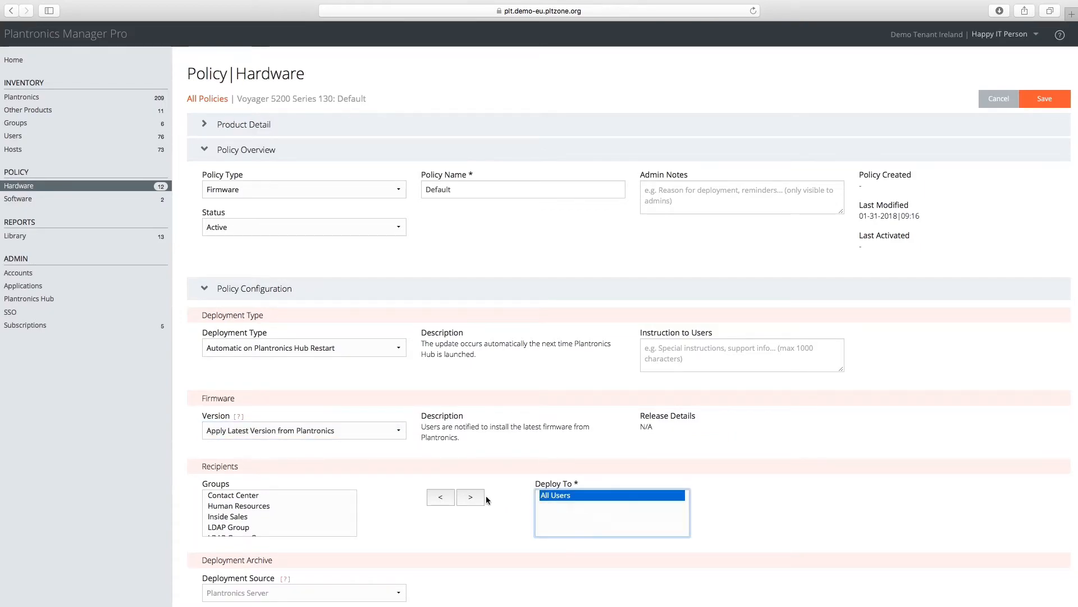
left_click(440, 497)
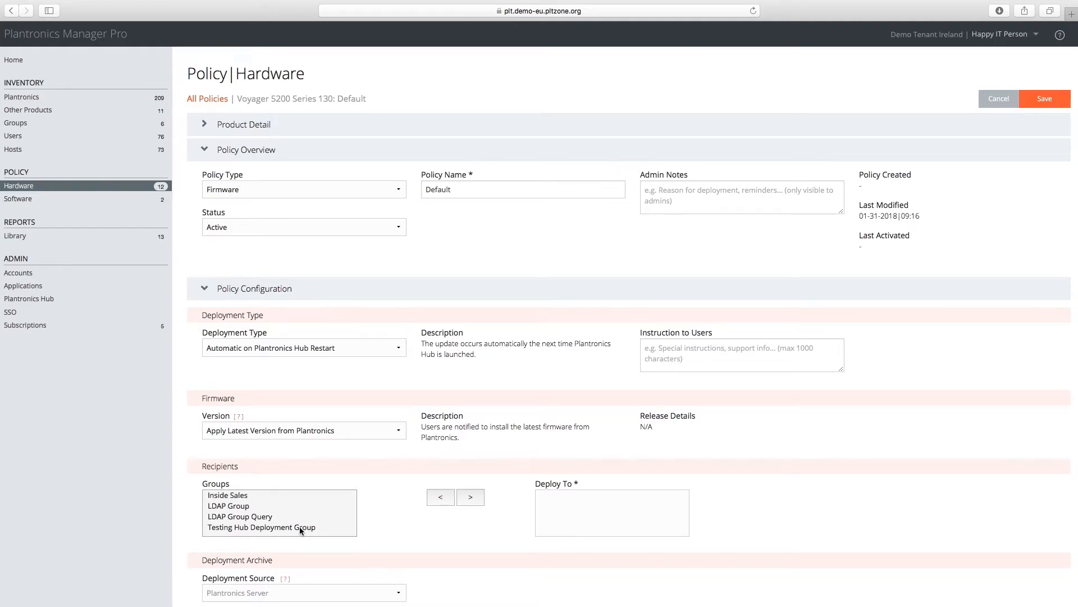
left_click(470, 497)
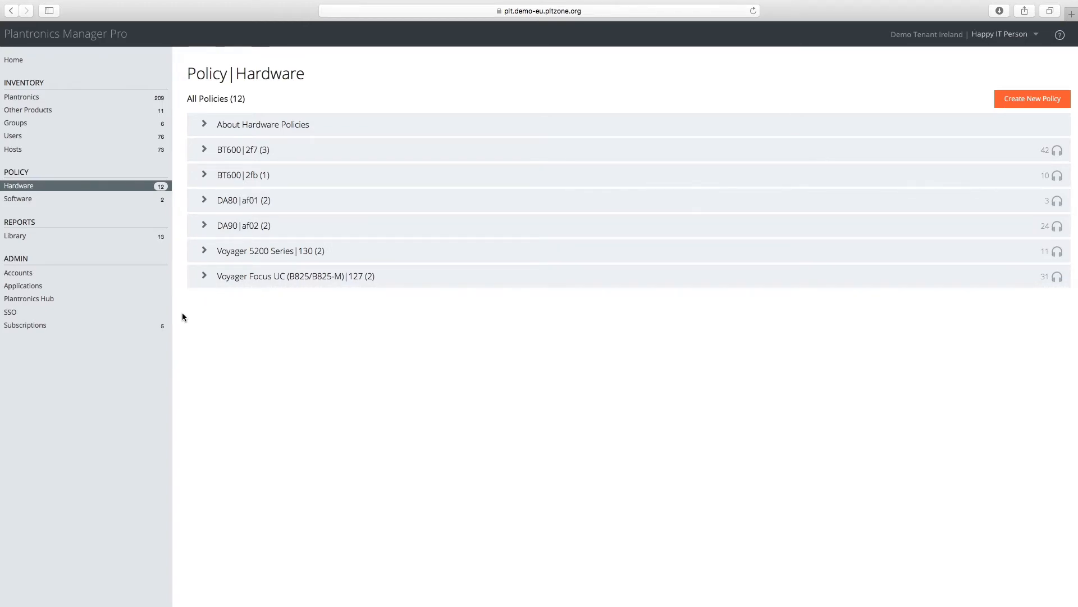
In the reopened Voyager 5200 Default policy, swap the testing group recipient back to All Users.
left_click(269, 251)
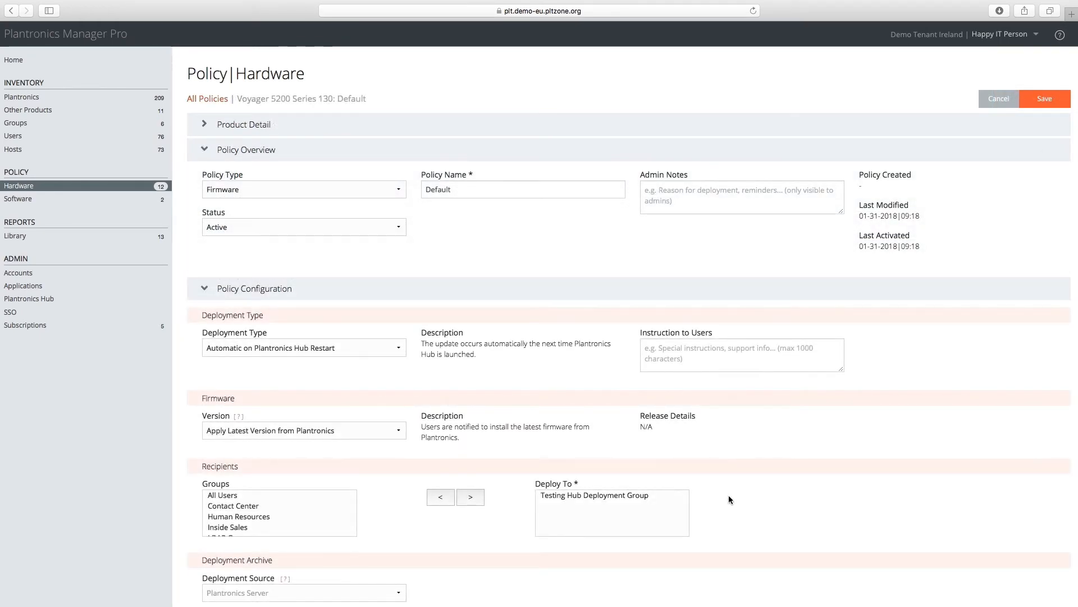
left_click(595, 495)
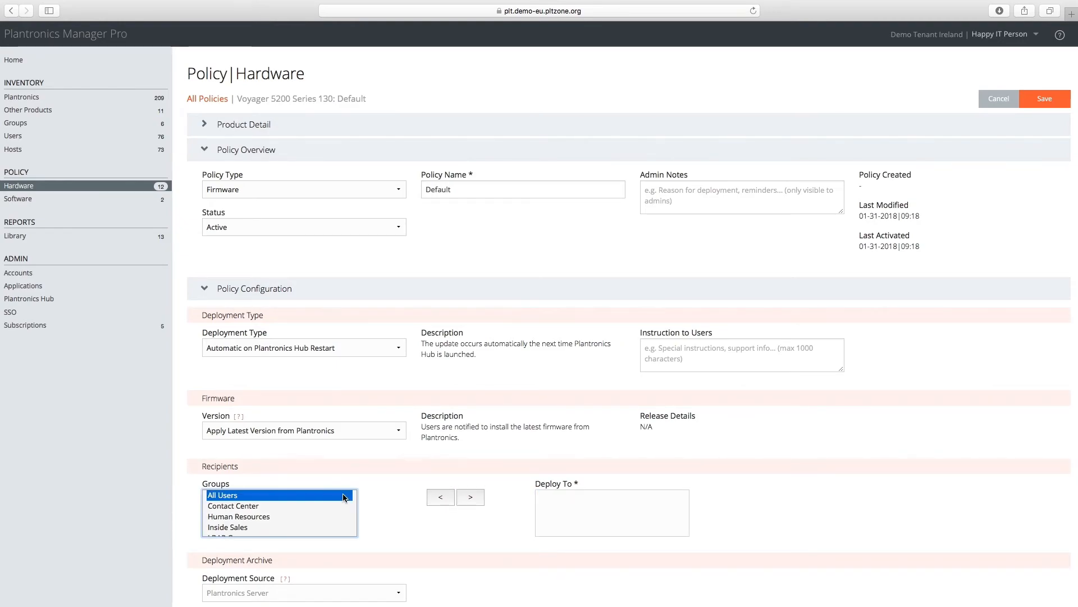
left_click(471, 497)
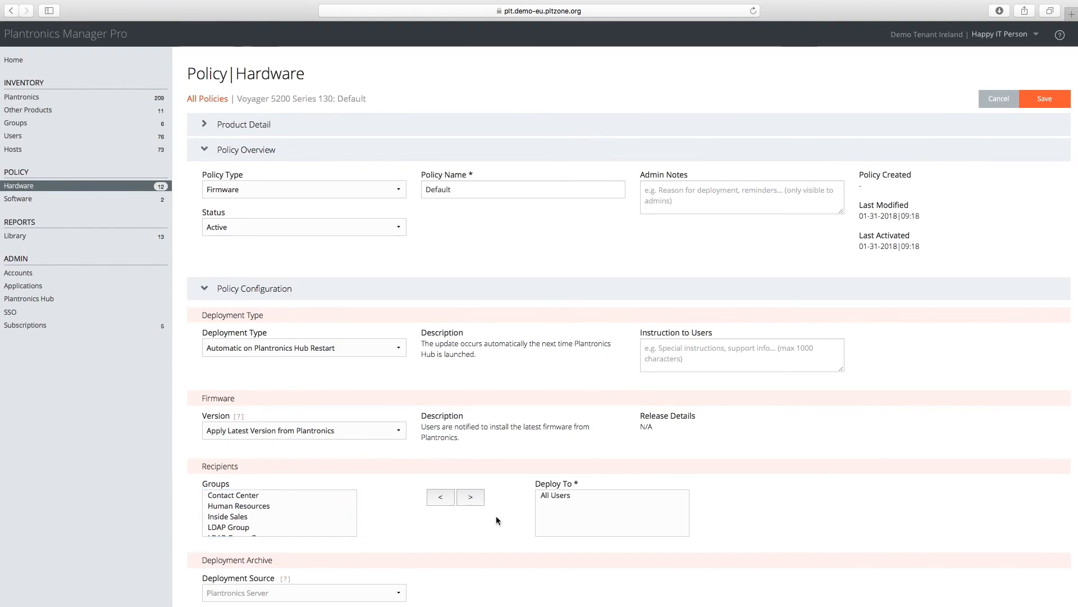